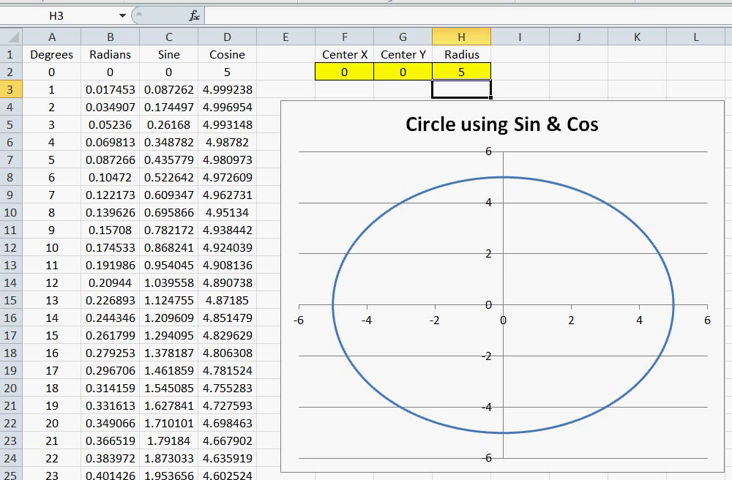
mouse_move(265, 47)
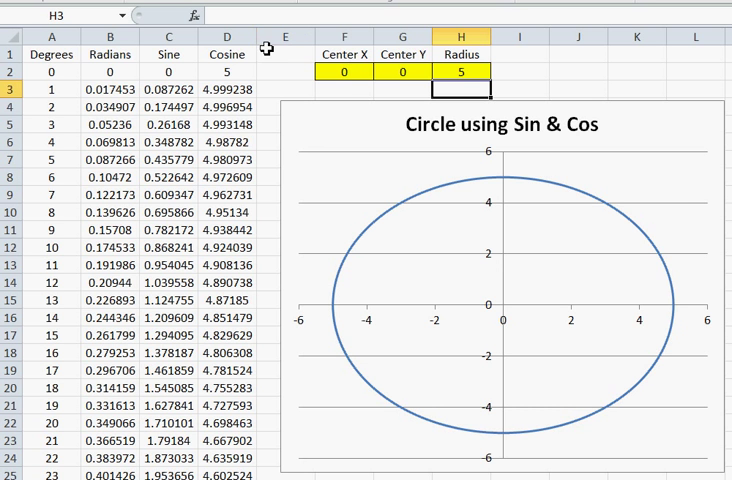
mouse_move(55, 100)
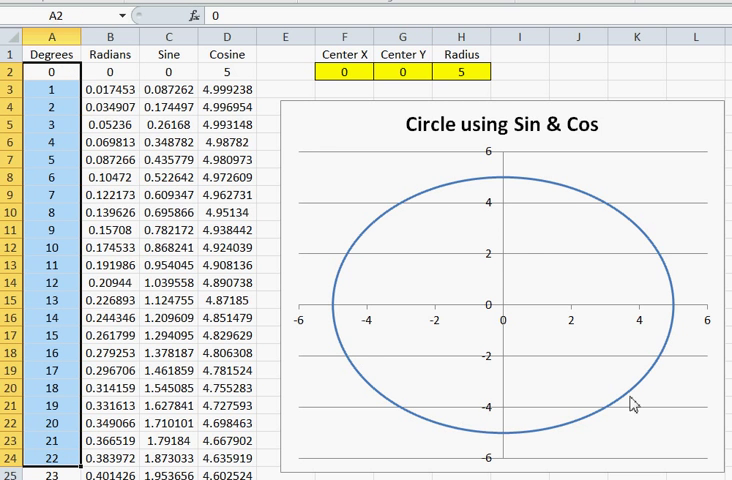
mouse_move(144, 105)
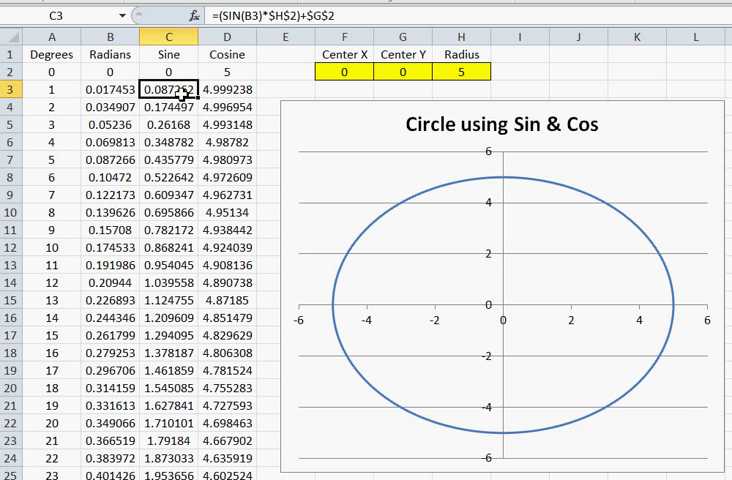
mouse_move(510, 166)
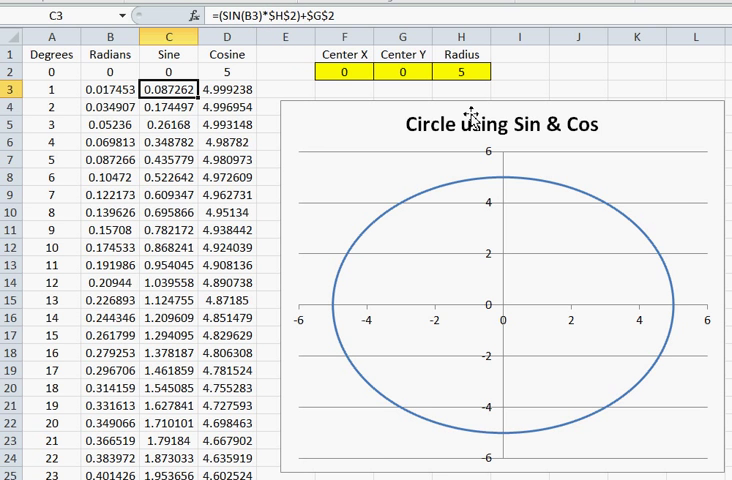
mouse_move(472, 210)
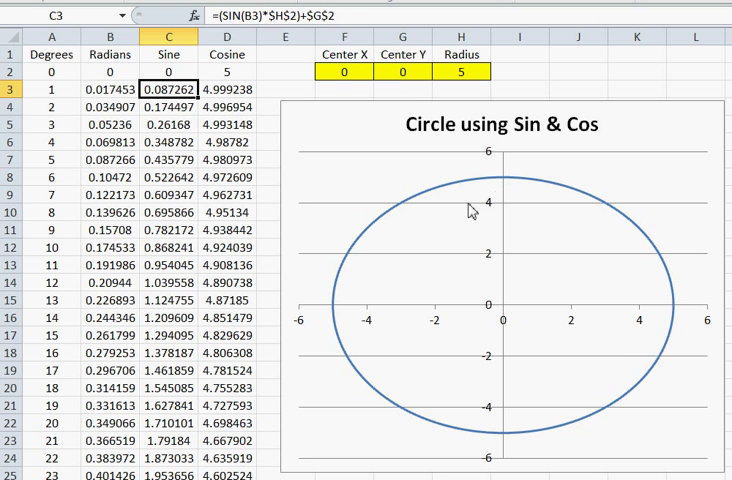
mouse_move(343, 18)
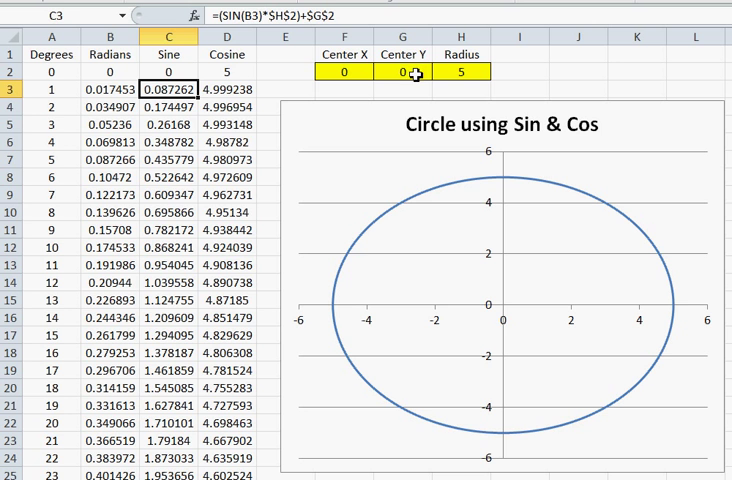
drag(169, 87, 169, 128)
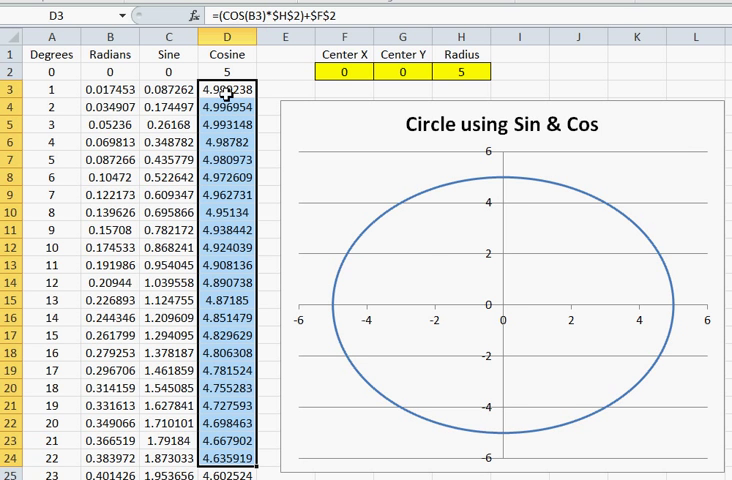
mouse_move(272, 11)
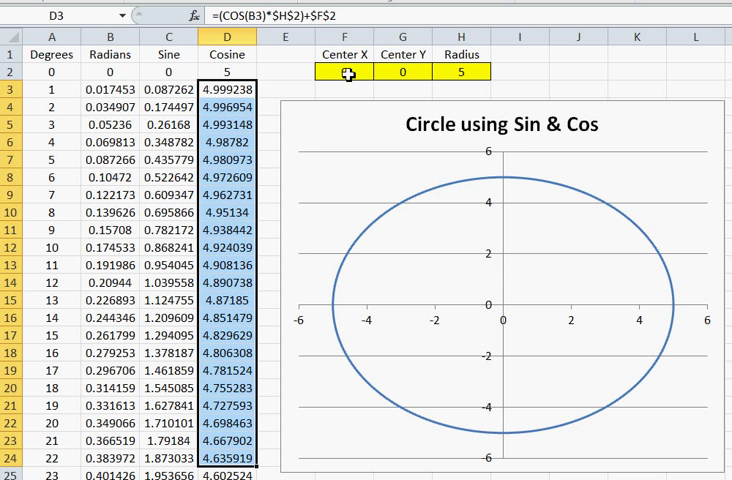
click(341, 71)
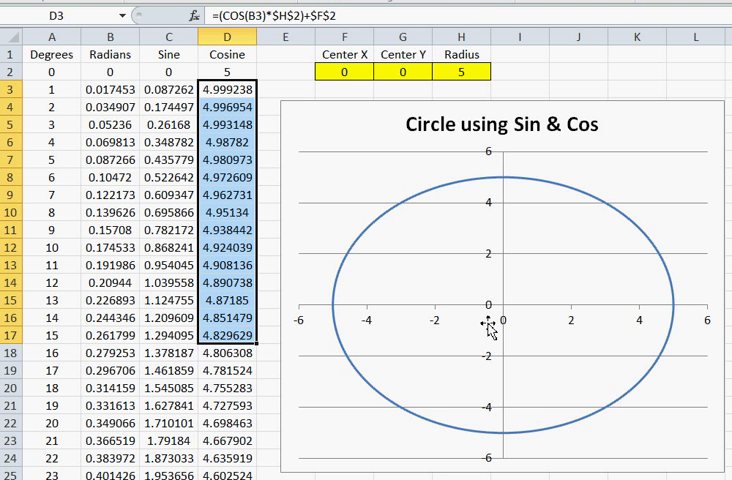
mouse_move(548, 300)
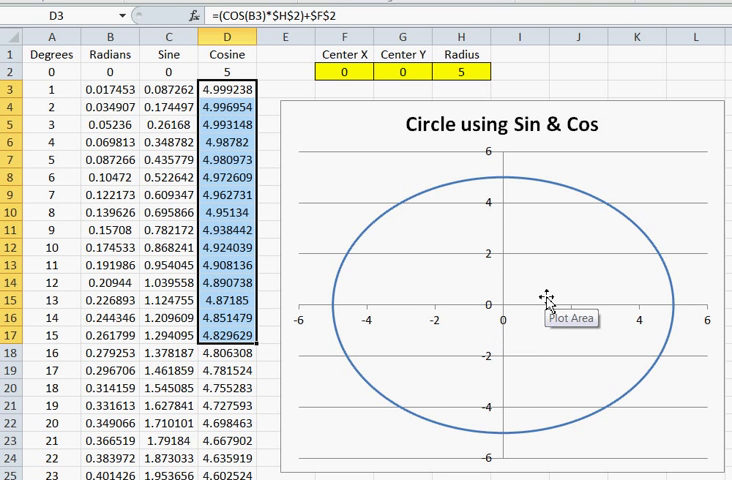